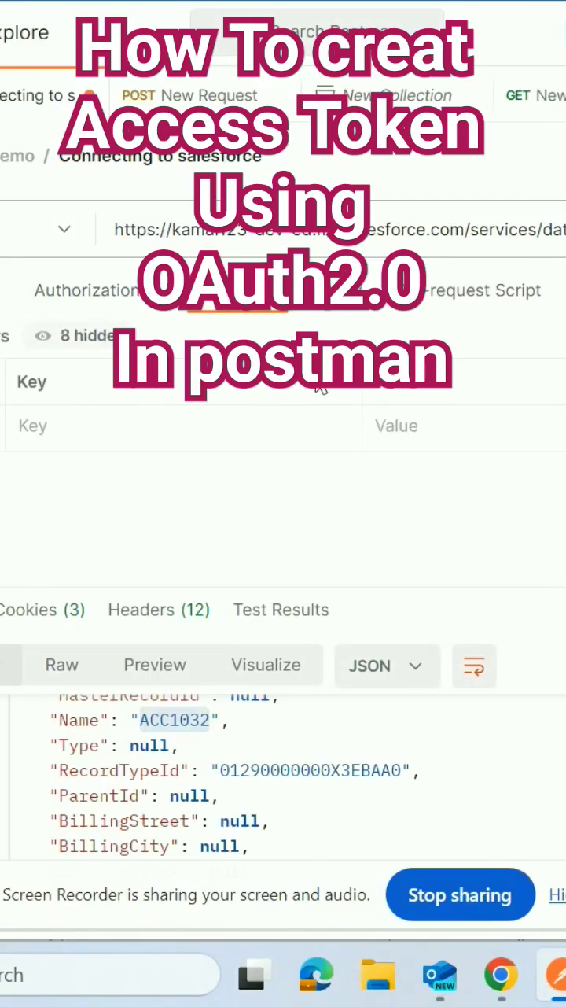
Step: Show the request's Authorization settings and scroll down to Get New Access Token
click(85, 290)
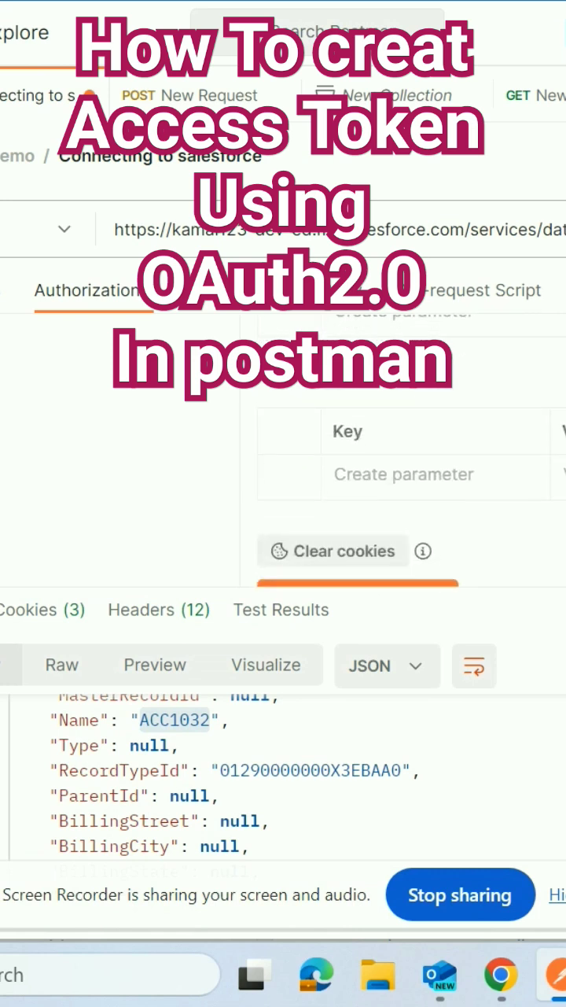
scroll(down, 3)
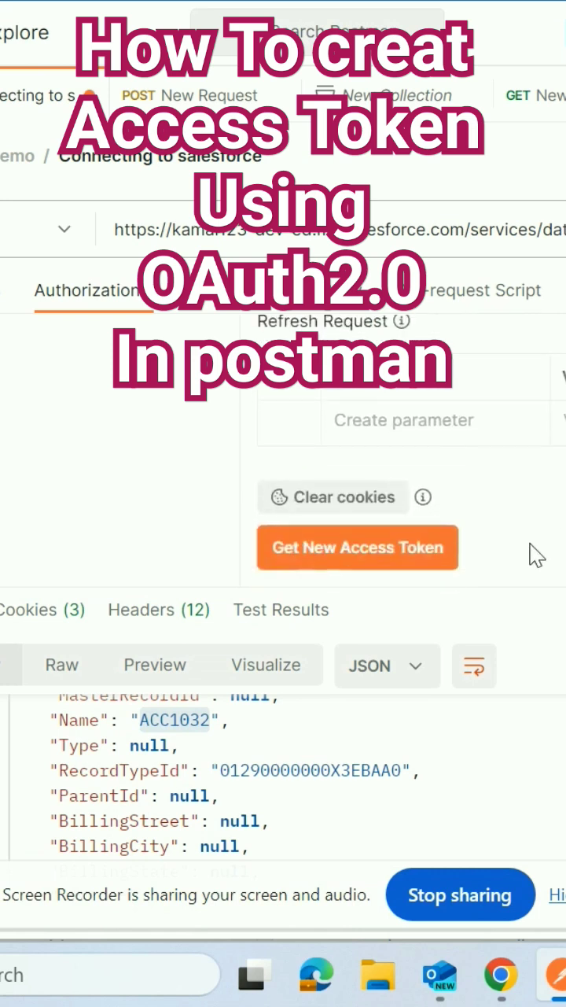
mouse_move(350, 556)
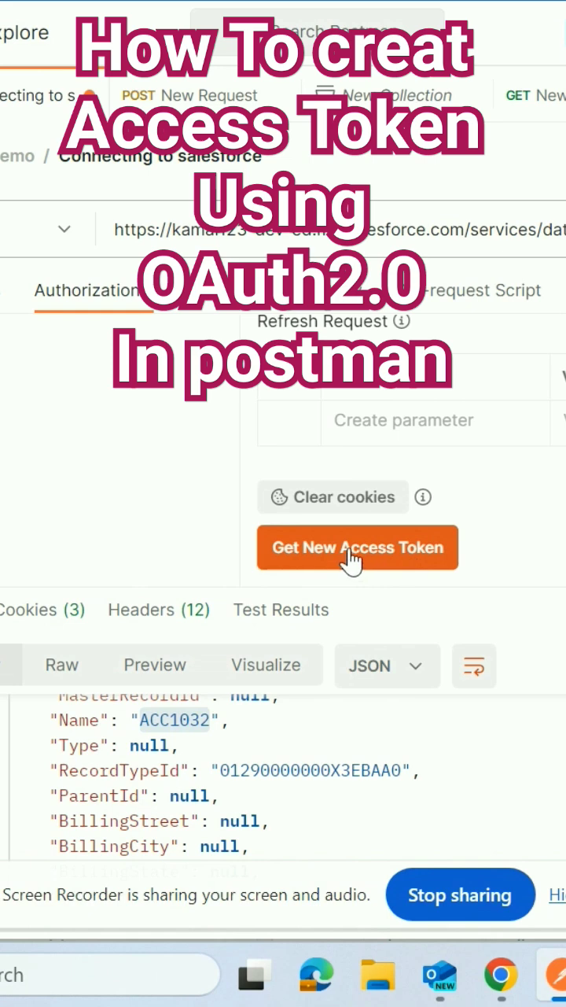
Step: Request a new access token and scroll through the Salesforce permissions to Allow and Deny
click(357, 548)
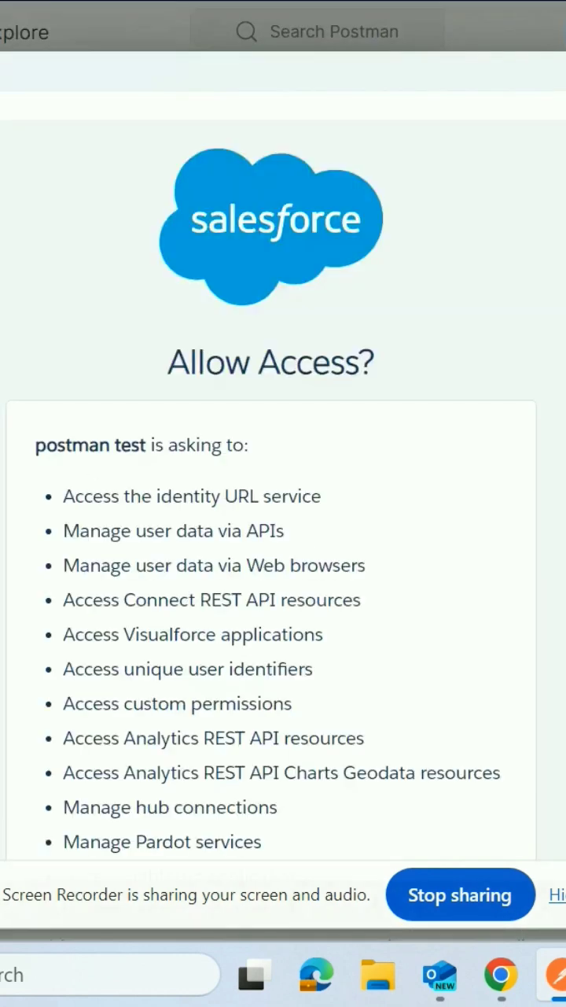
mouse_move(307, 338)
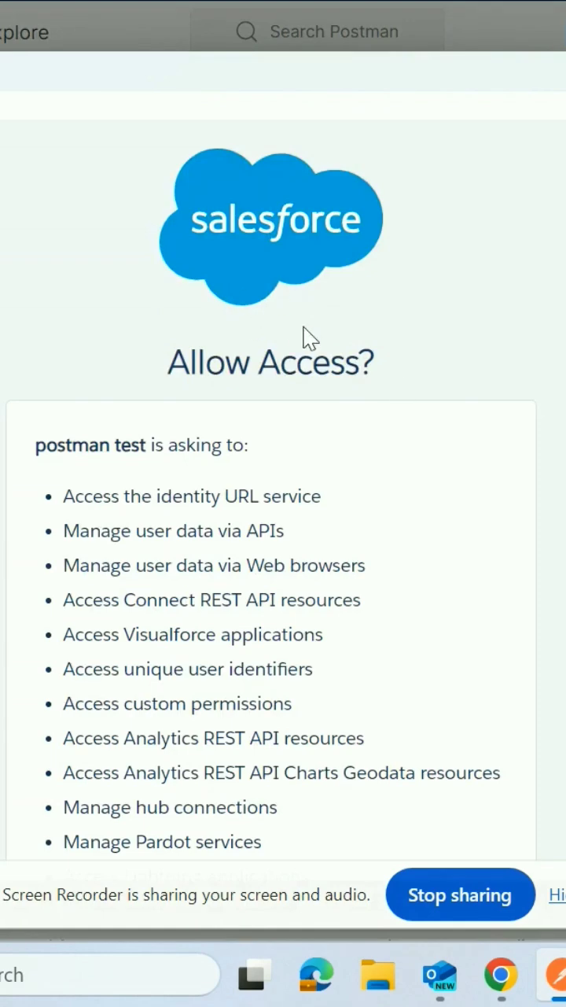
scroll(down, 3)
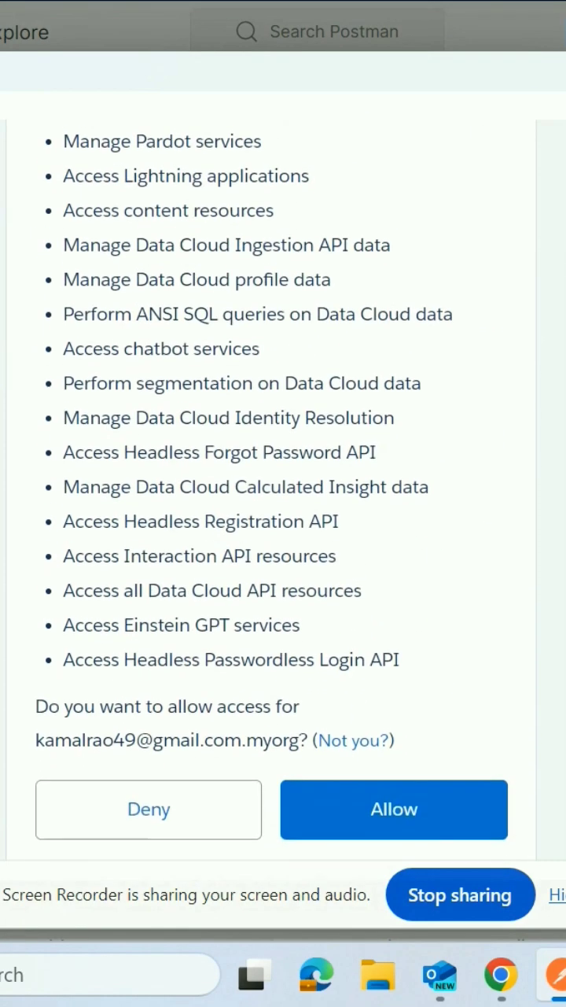
scroll(down, 3)
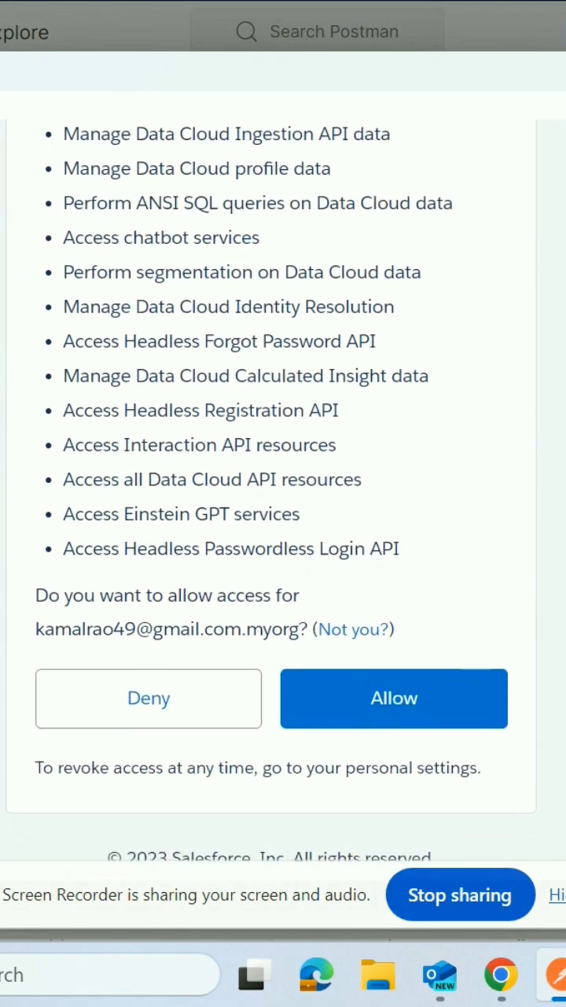
mouse_move(393, 714)
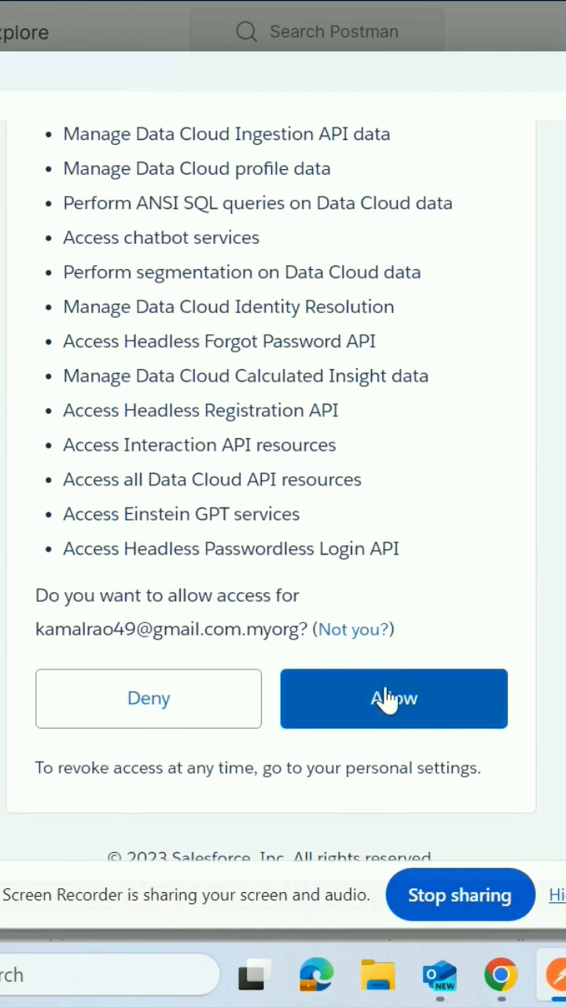
Step: Allow 'postman test' to access Salesforce, completing Postman authentication
click(393, 699)
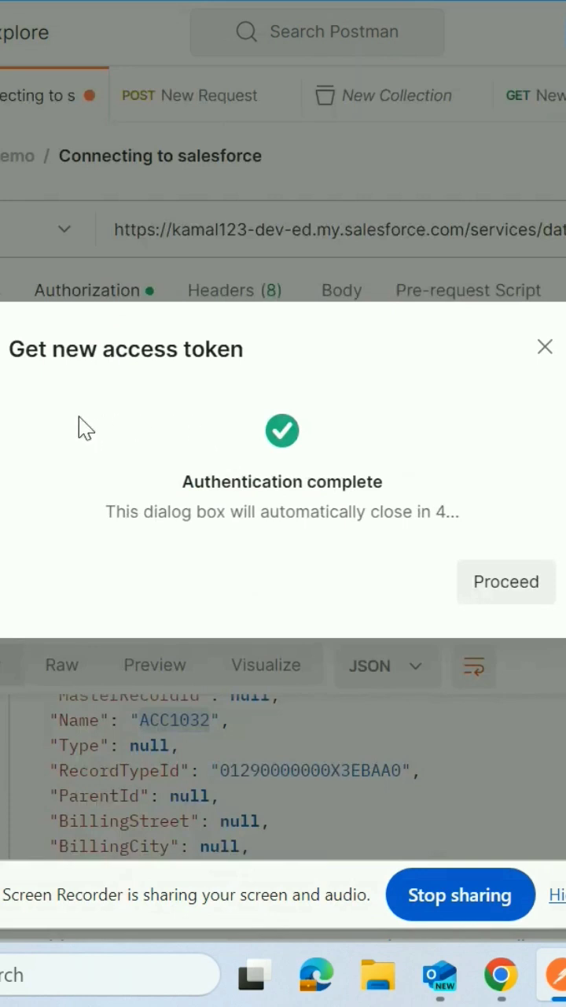
mouse_move(272, 432)
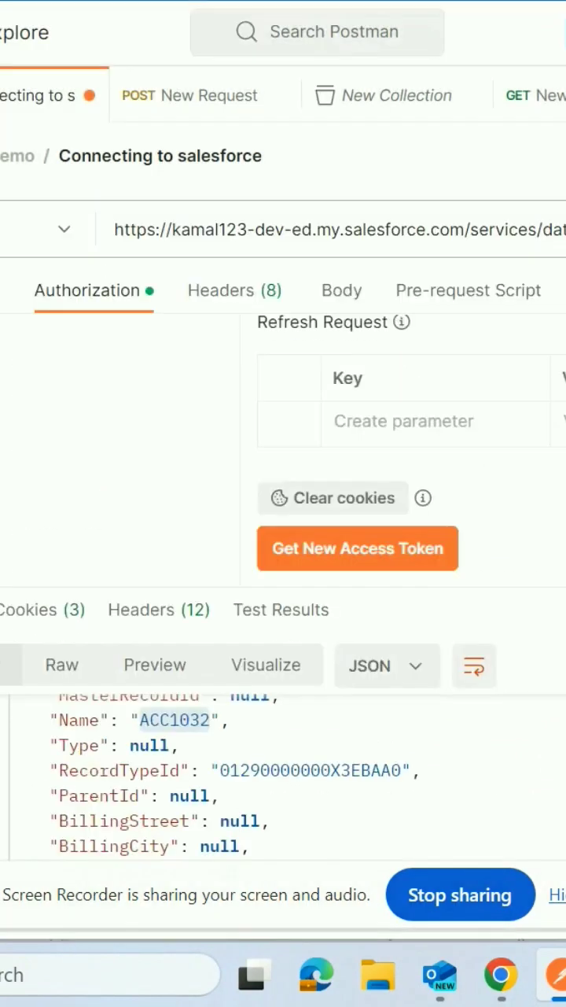
mouse_move(541, 526)
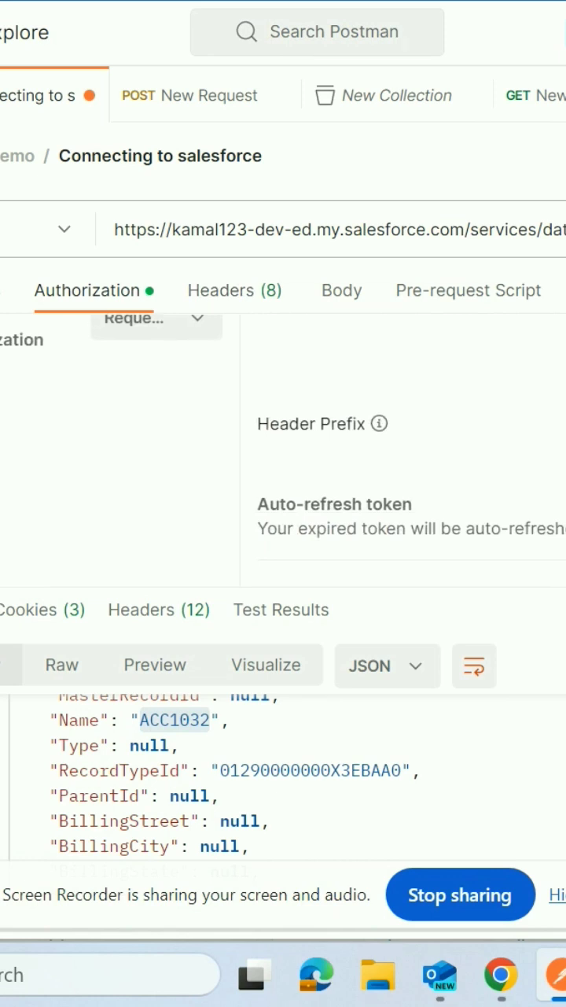
mouse_move(259, 310)
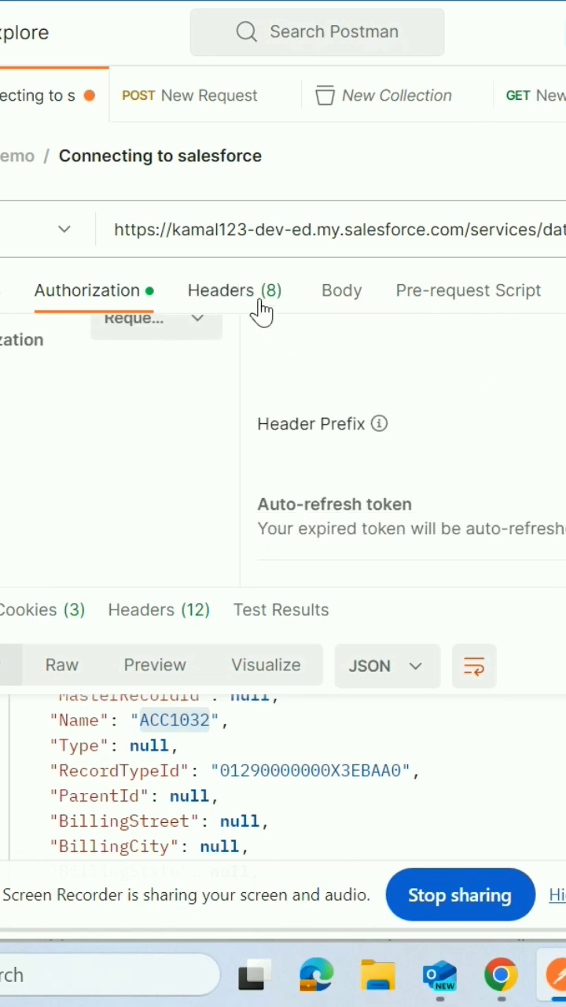